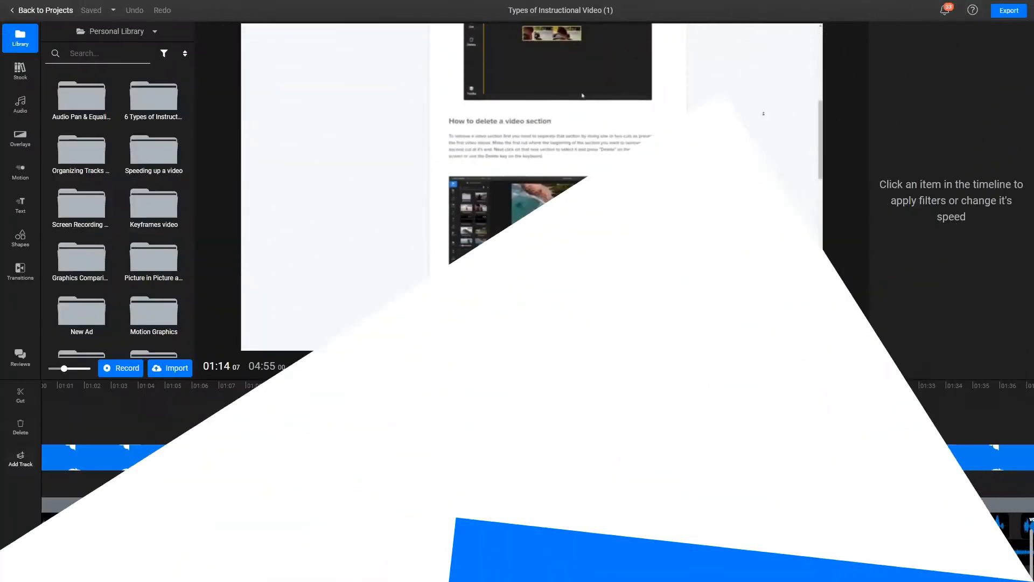
# Step: Play the Types of Instructional Video (1) project in the preview
pyautogui.click(529, 366)
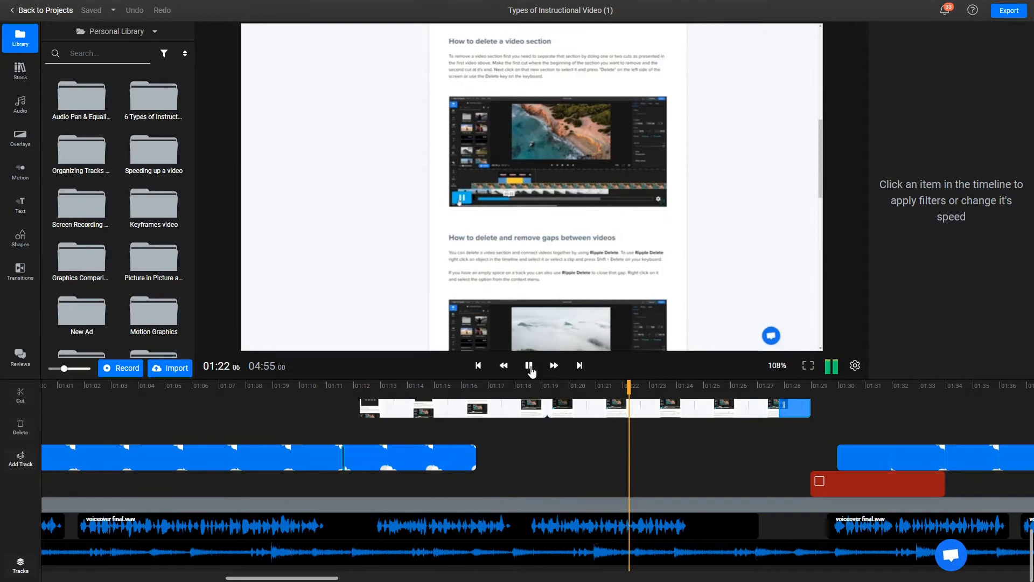
pyautogui.click(528, 364)
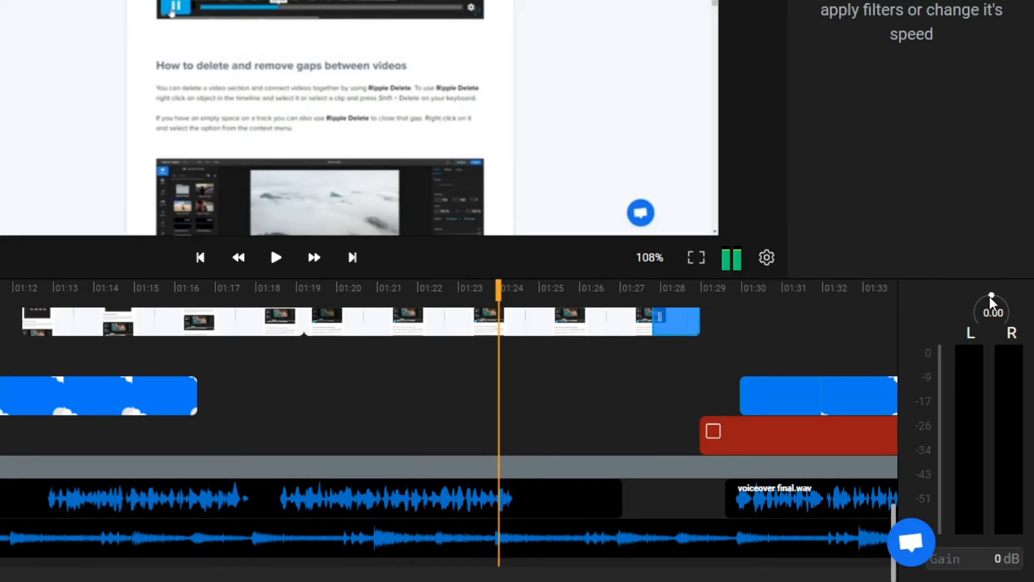
pyautogui.click(276, 258)
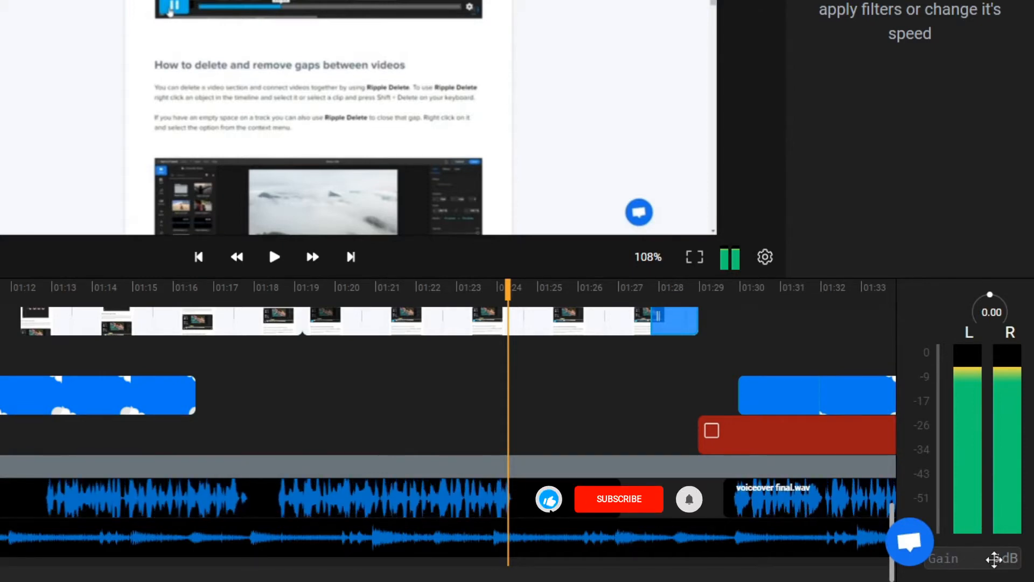
pyautogui.click(618, 498)
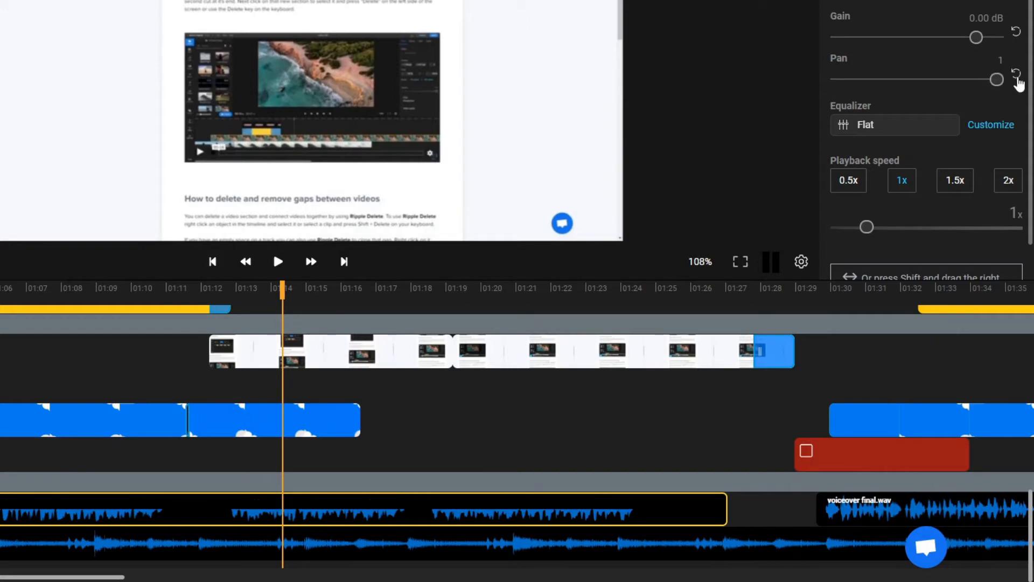
# Step: Reset the voiceover clip's pan from 1 to 0
pyautogui.click(1018, 77)
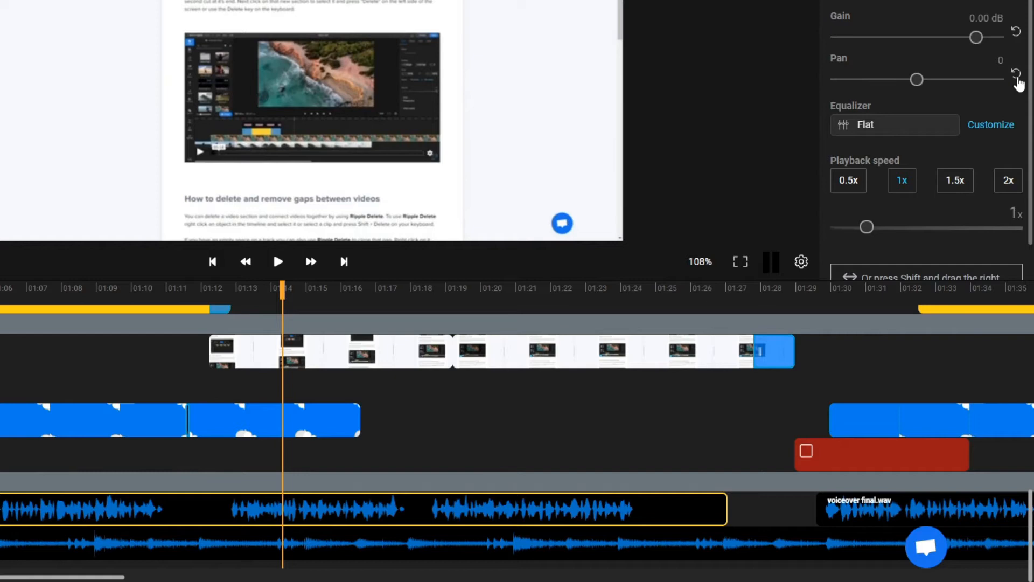
pyautogui.moveTo(948, 130)
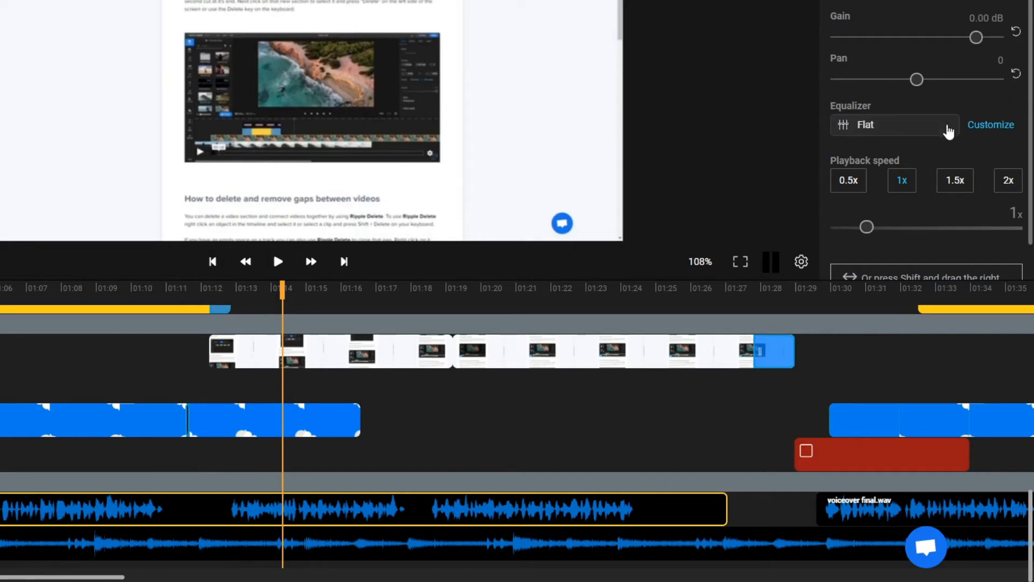
# Step: Apply the Bass Boost, then Vocals equalizer presets to the voiceover, then reopen the preset list for Flat
pyautogui.click(894, 124)
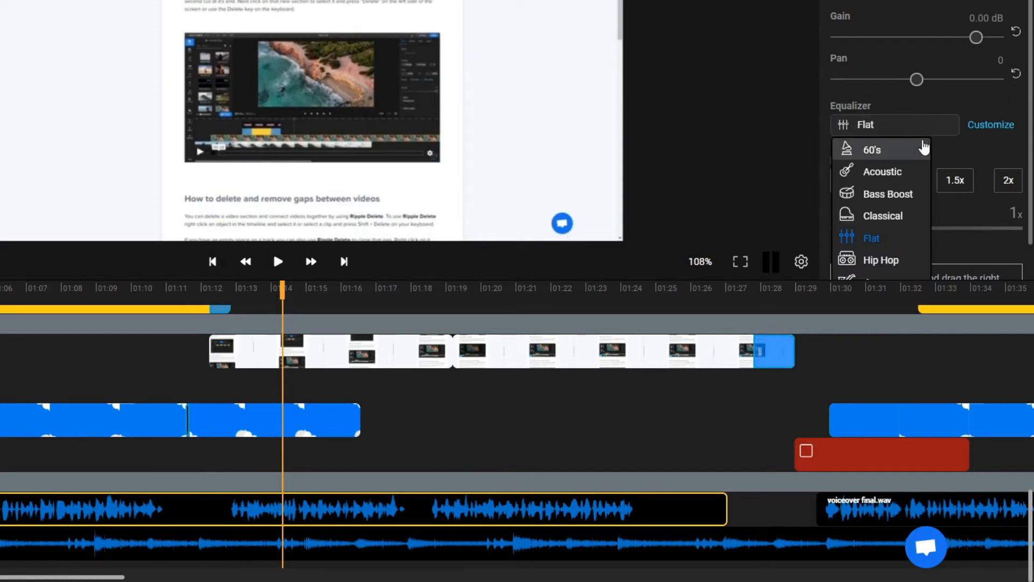
pyautogui.moveTo(914, 193)
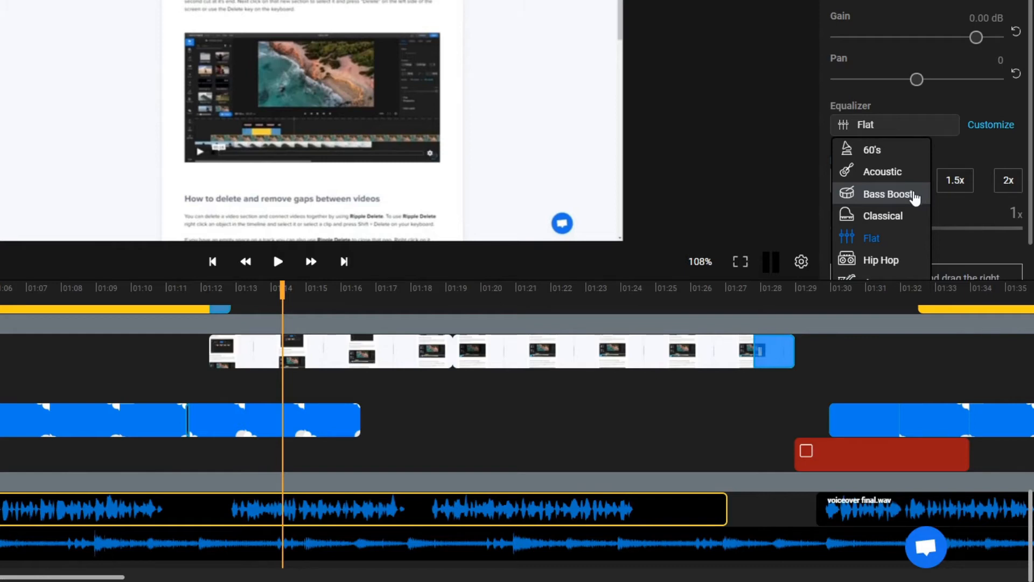
pyautogui.click(882, 194)
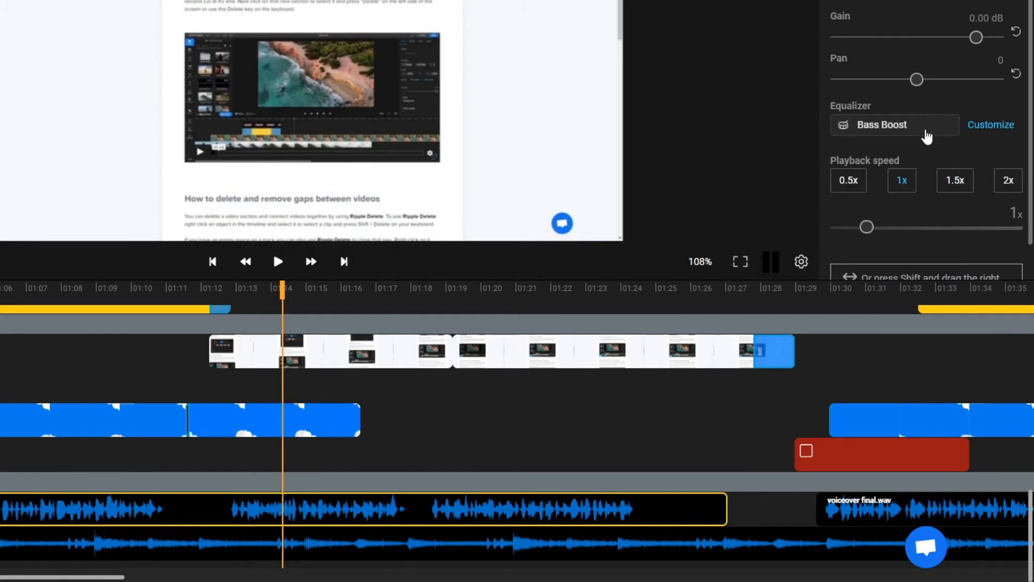
pyautogui.click(894, 124)
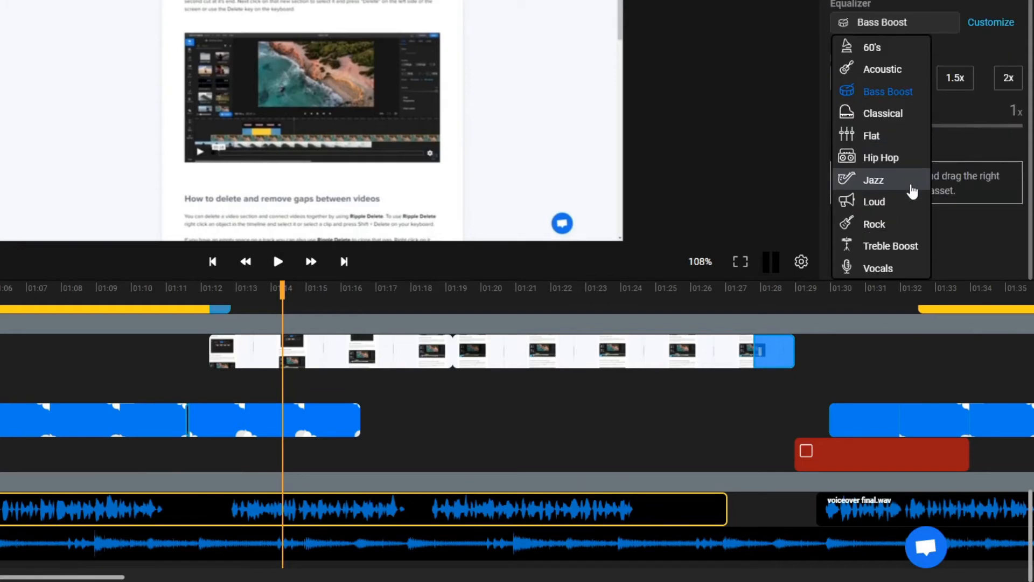
pyautogui.click(878, 268)
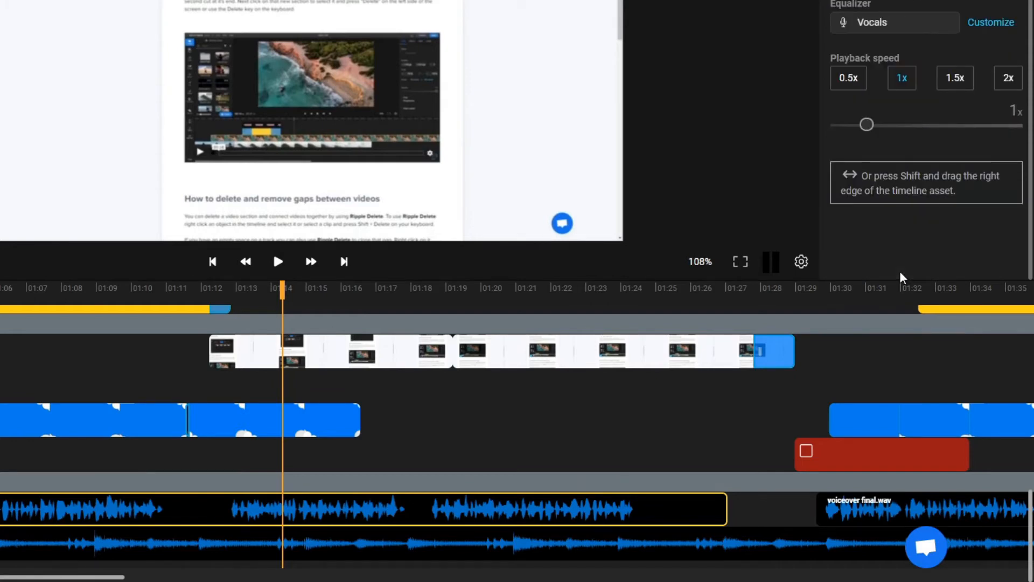
pyautogui.moveTo(920, 31)
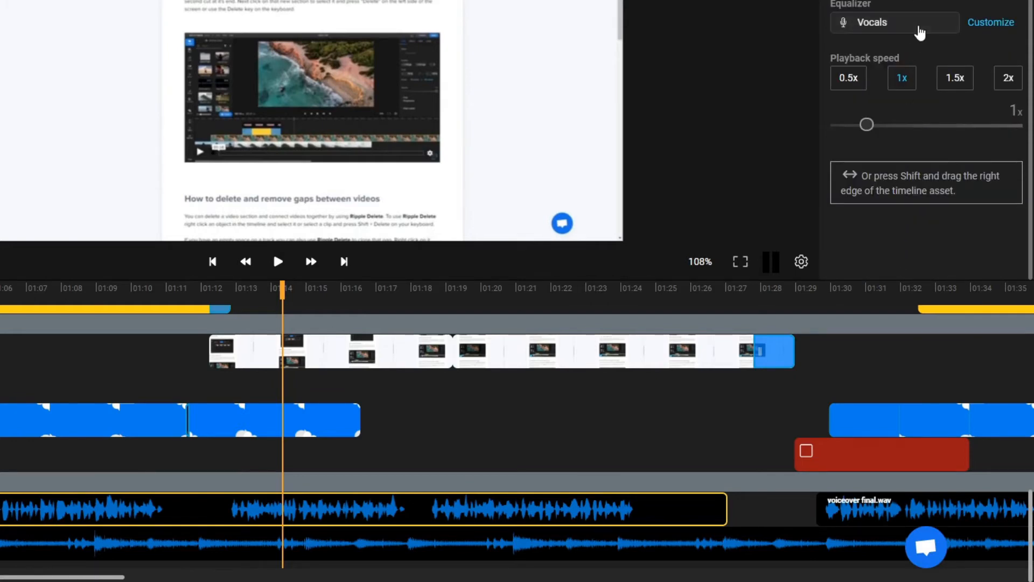
pyautogui.click(894, 22)
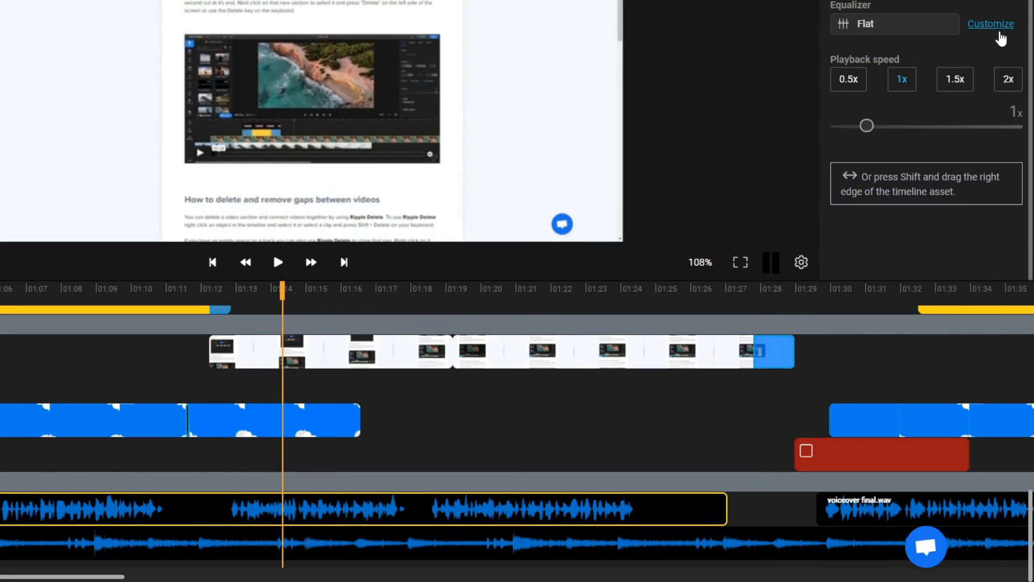
# Step: Adjust the ten custom equalizer bands, then reset them all to 0 dB with Flat
pyautogui.click(990, 24)
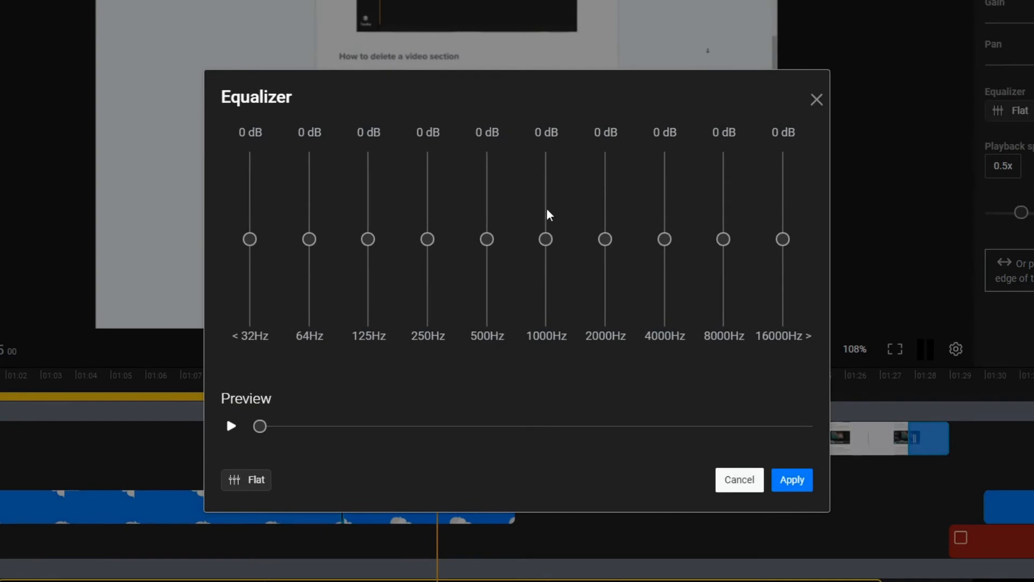
pyautogui.moveTo(250, 239); pyautogui.dragTo(249, 187)
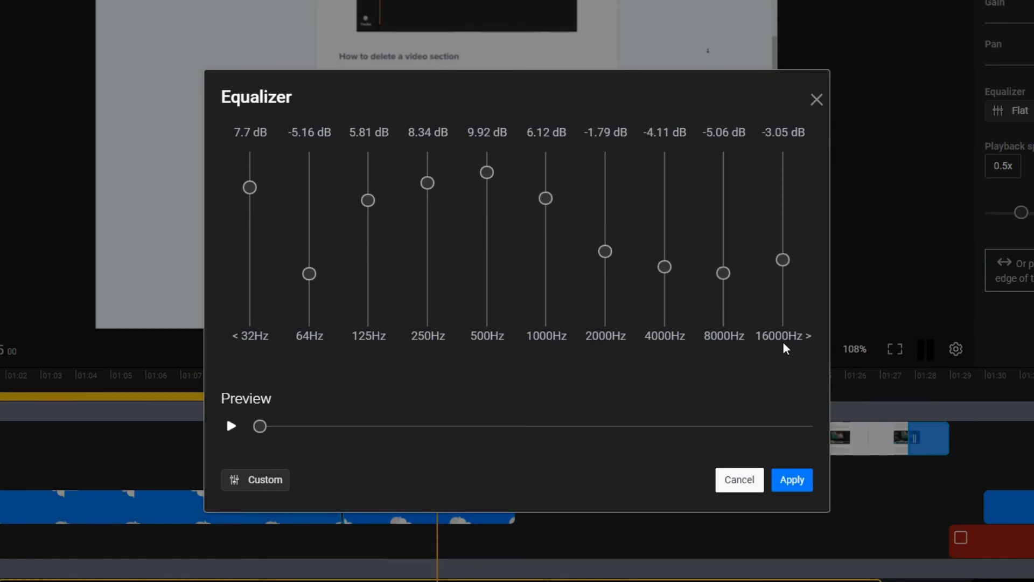
pyautogui.moveTo(435, 442)
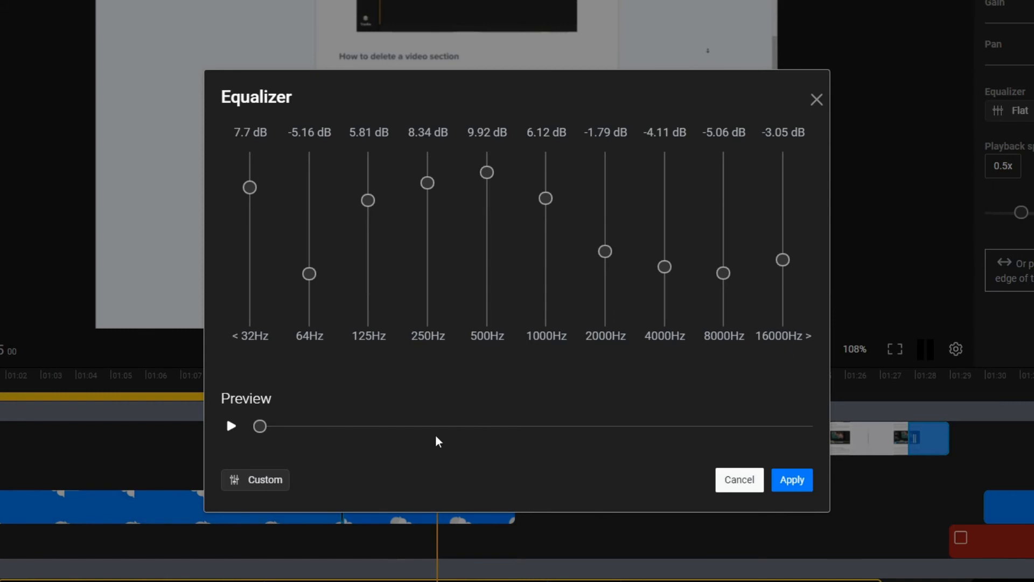
pyautogui.click(255, 479)
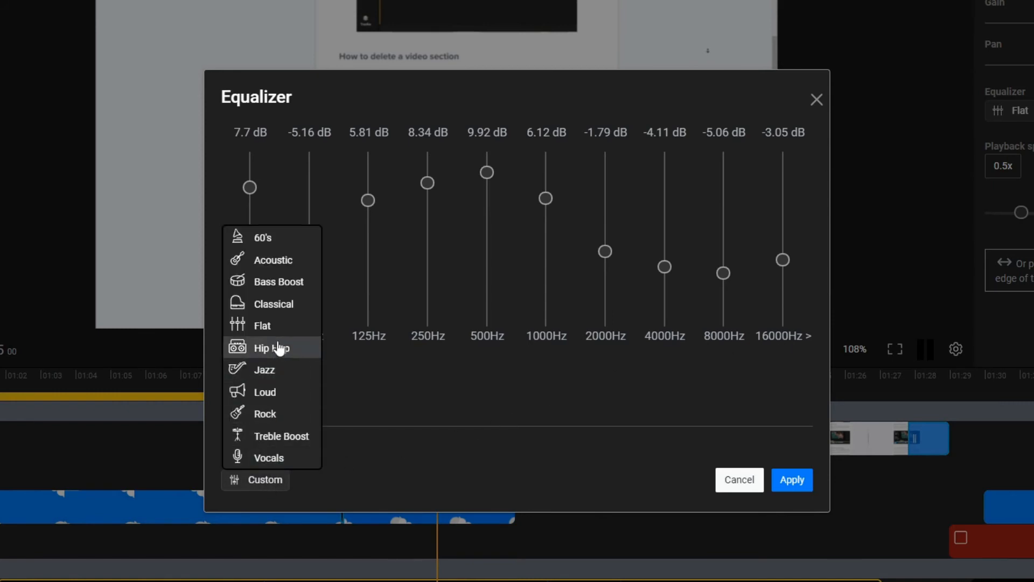
pyautogui.click(261, 324)
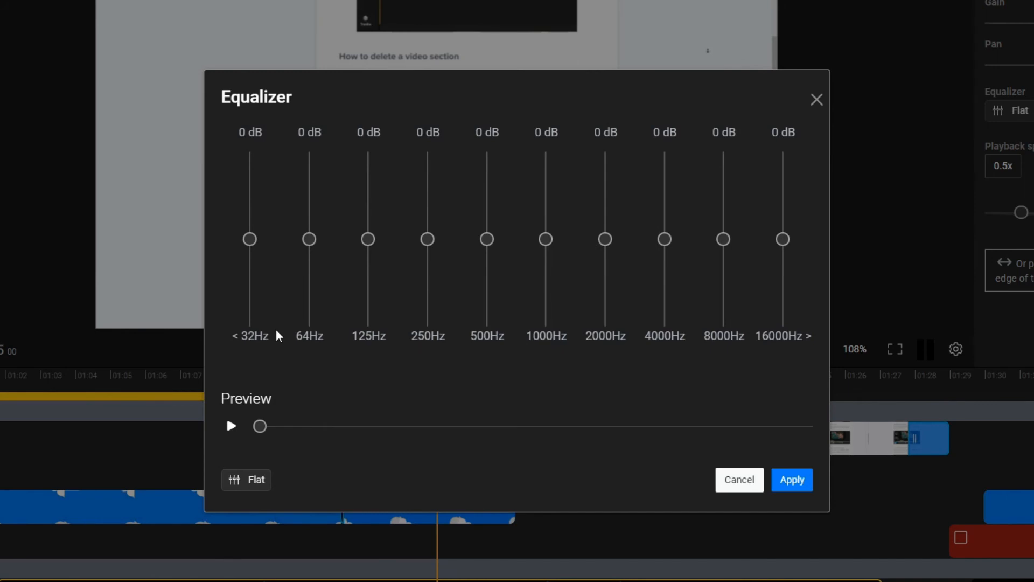